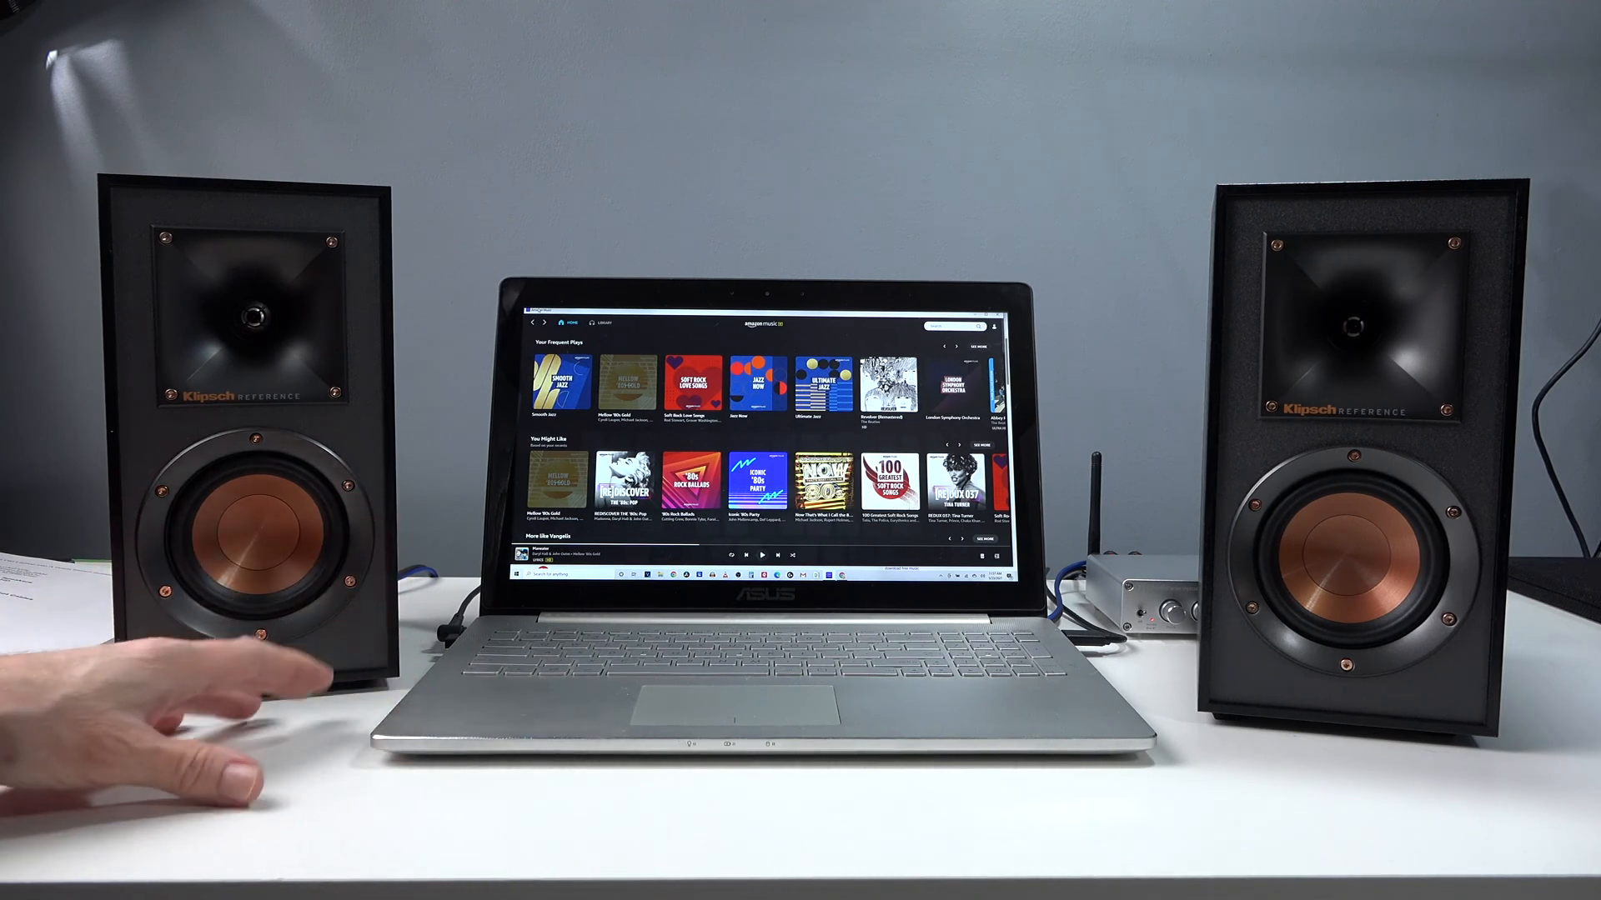
pyautogui.moveTo(255, 714)
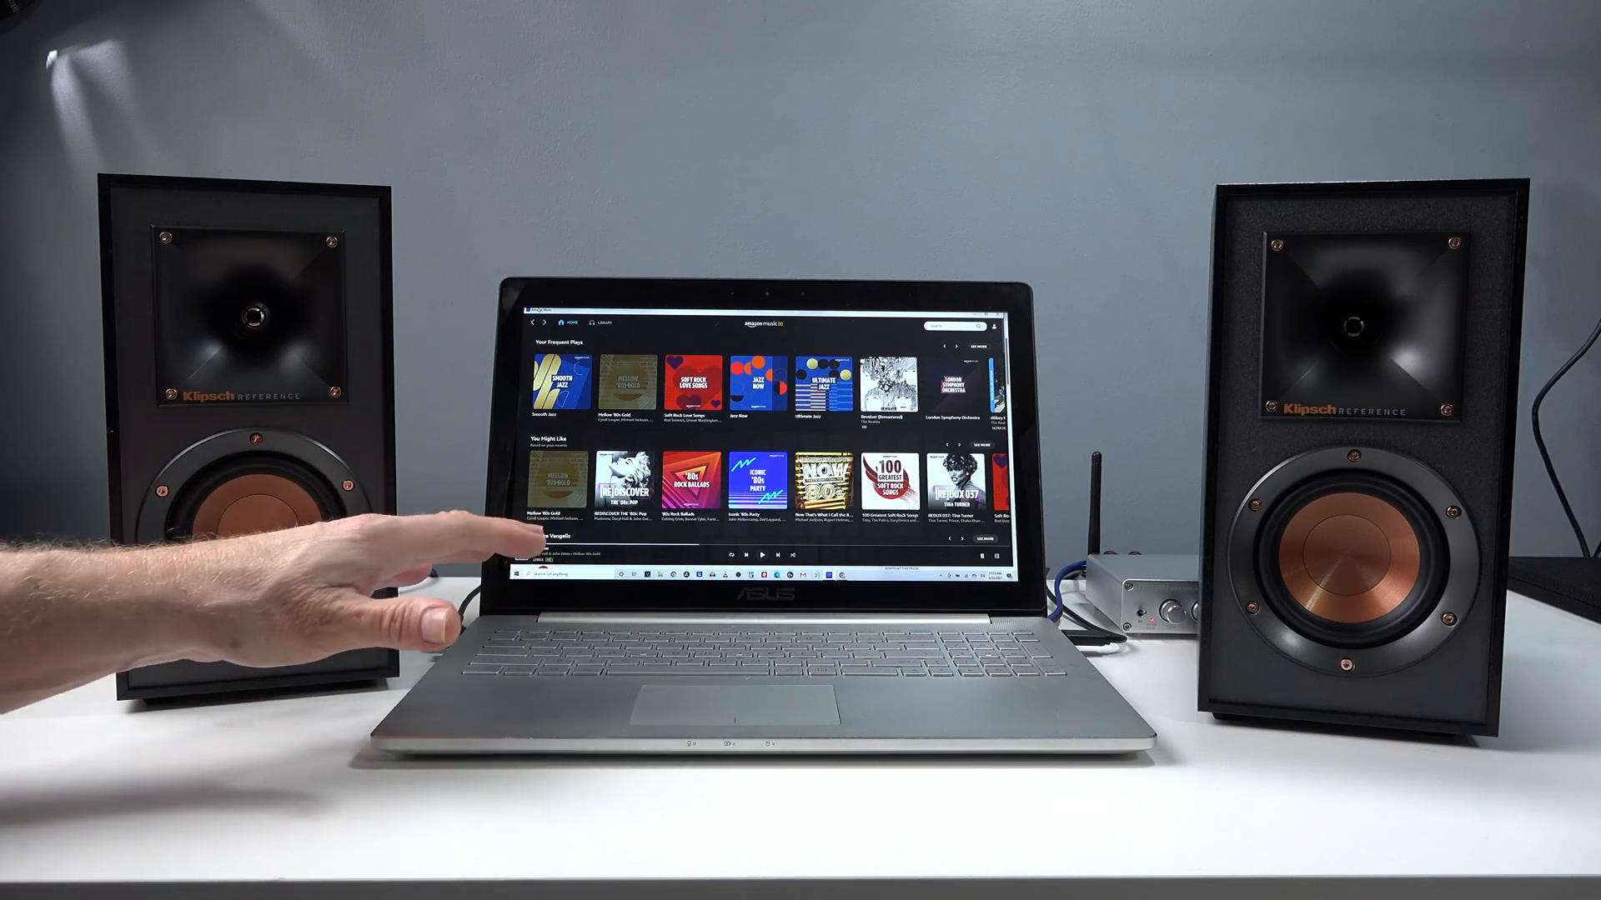
pyautogui.moveTo(459, 561)
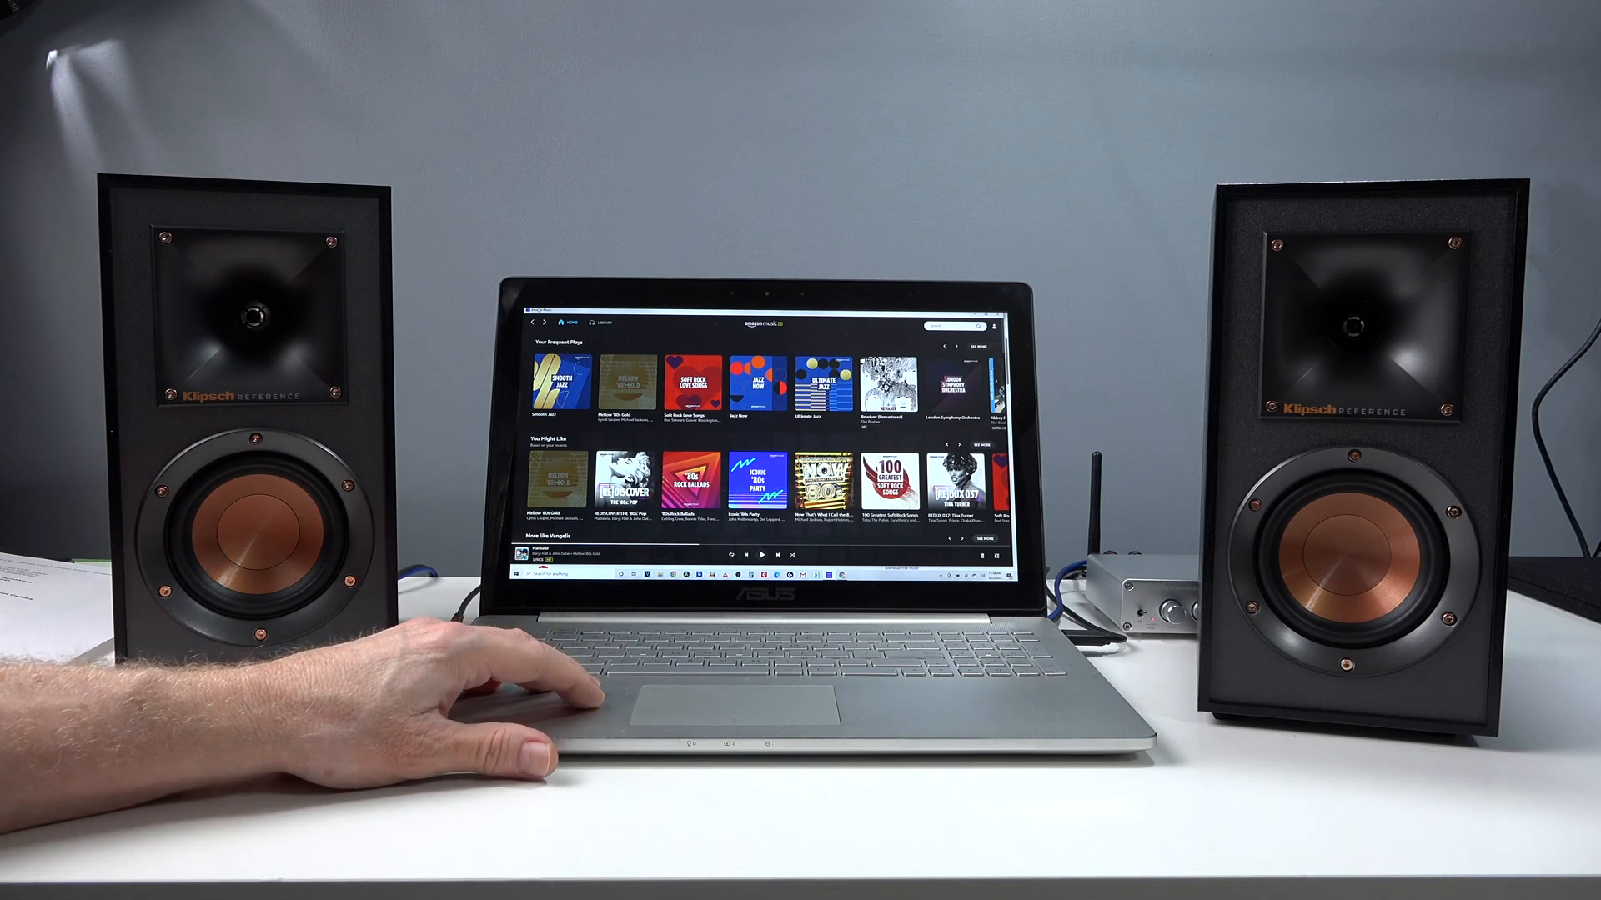
pyautogui.moveTo(561, 664)
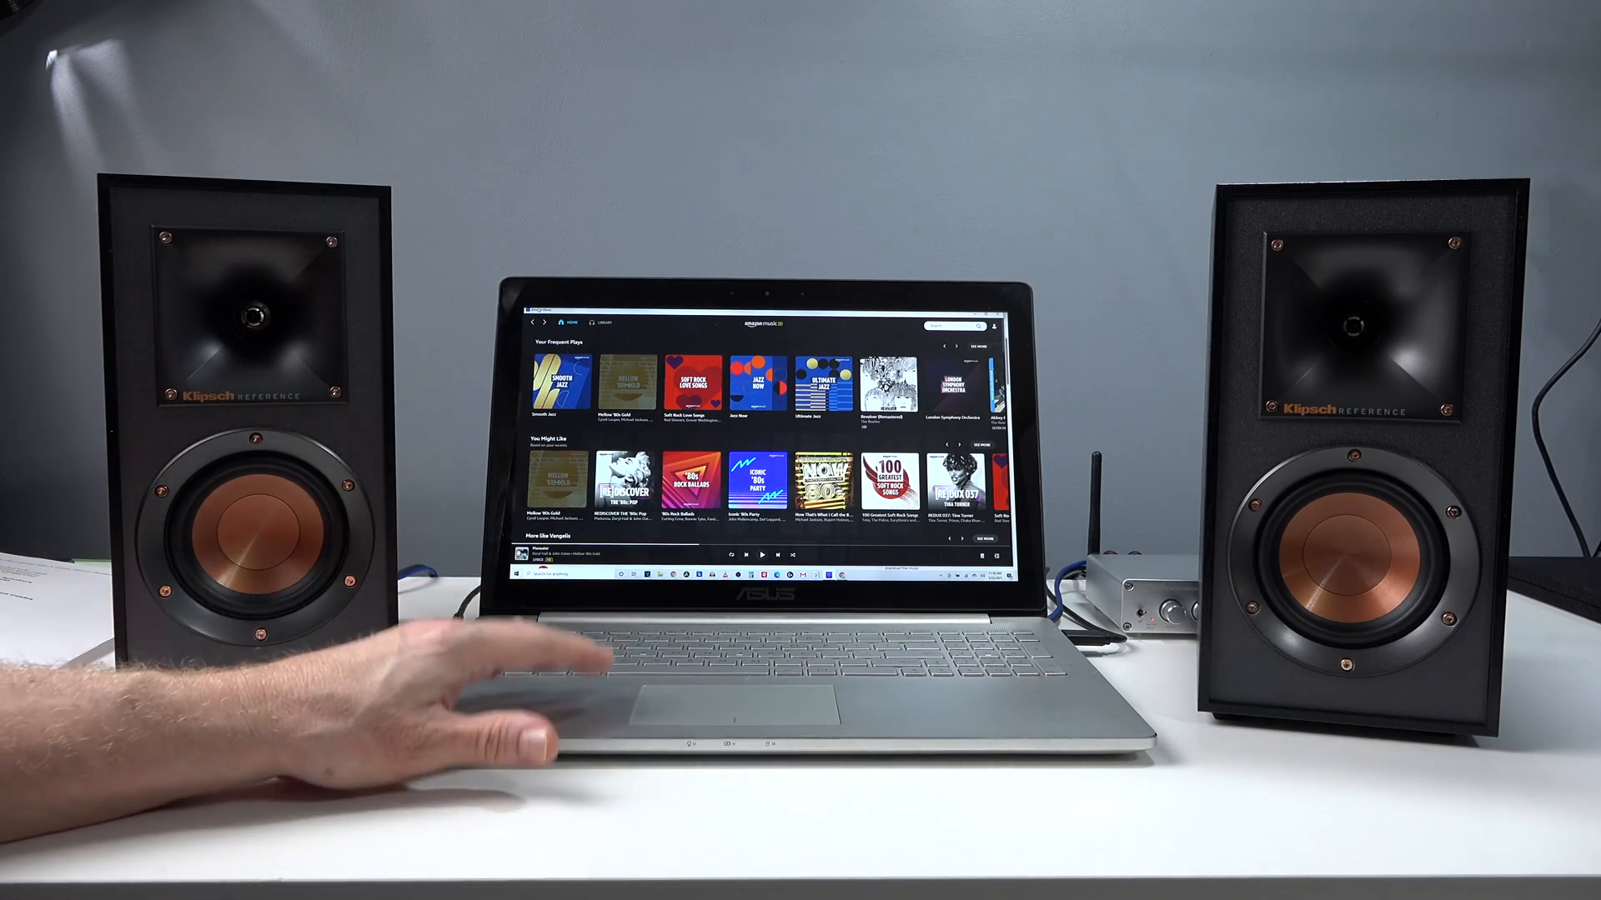